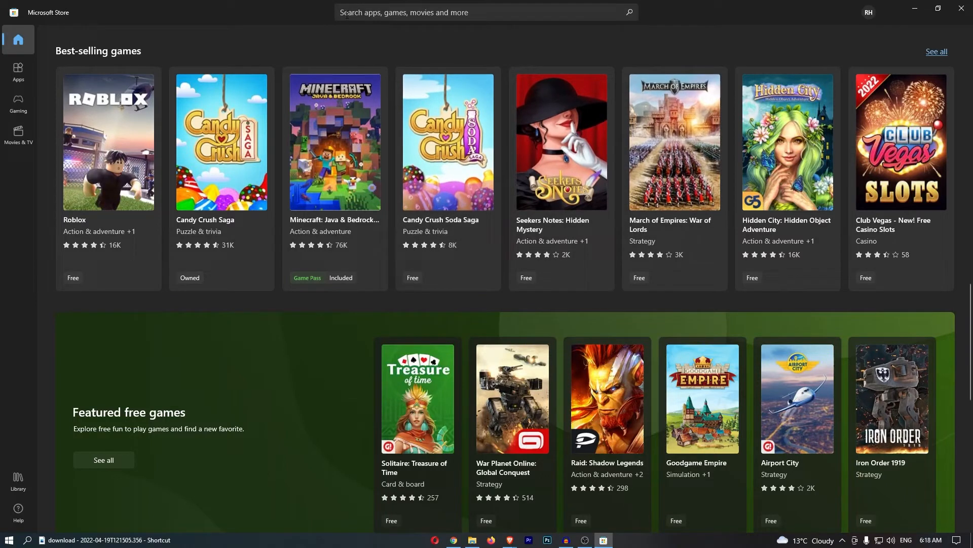
# - Search the Store for "net" so Netflix appears in the suggestions list
pyautogui.click(484, 12)
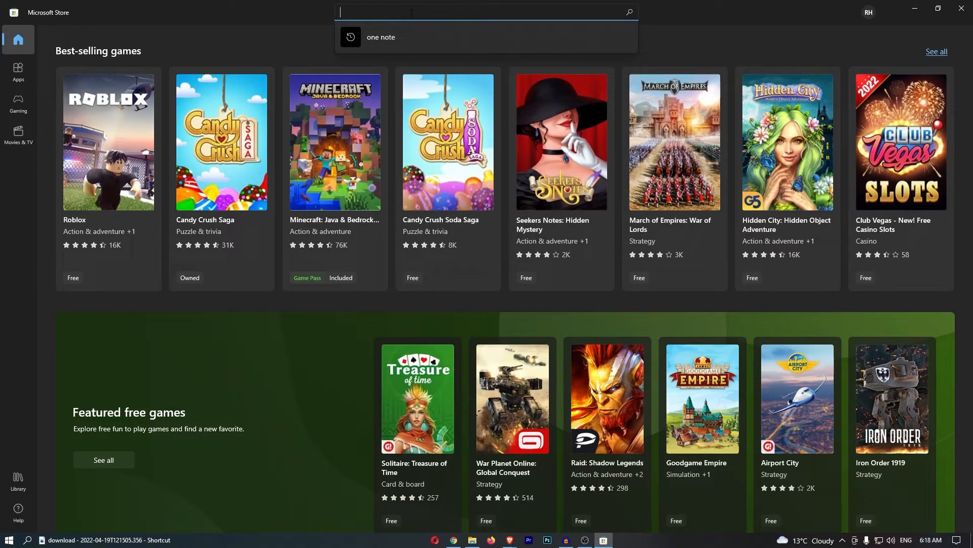
pyautogui.write('netdf')
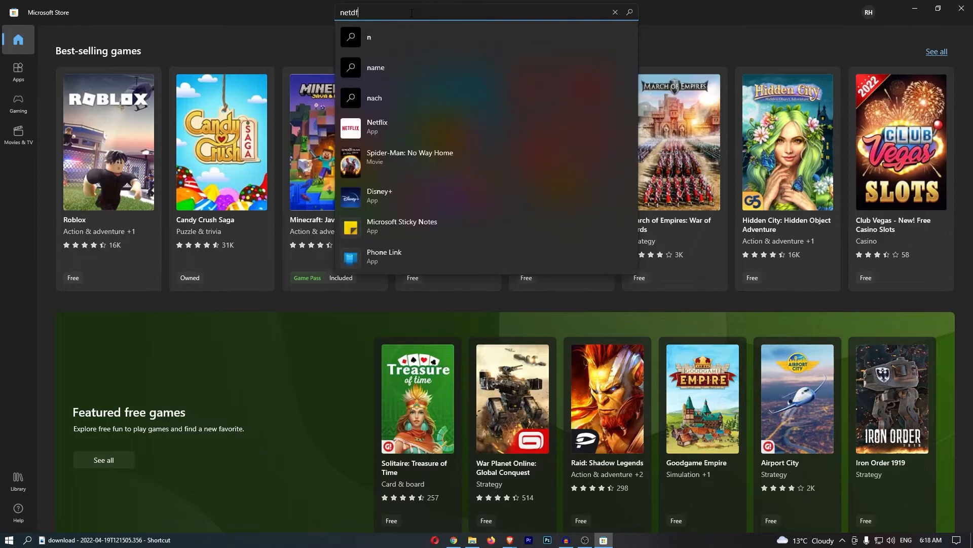
pyautogui.press('Backspace')
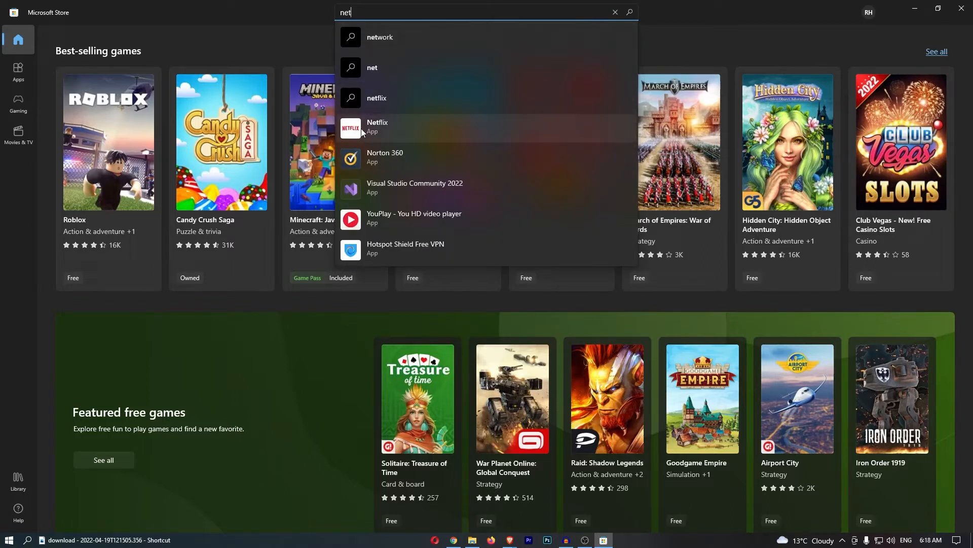
# - Install Netflix via Get on its app page, then bring up Windows search
pyautogui.click(613, 12)
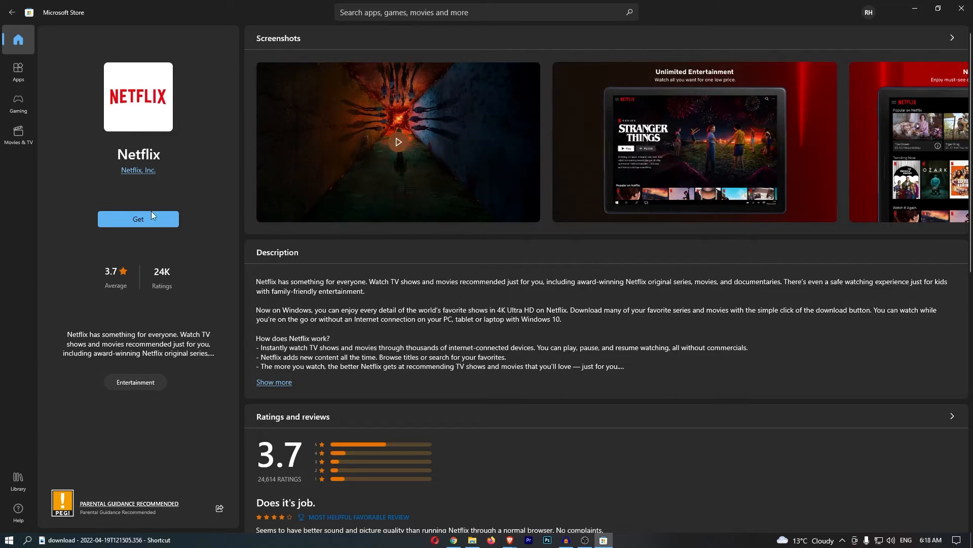
pyautogui.click(138, 219)
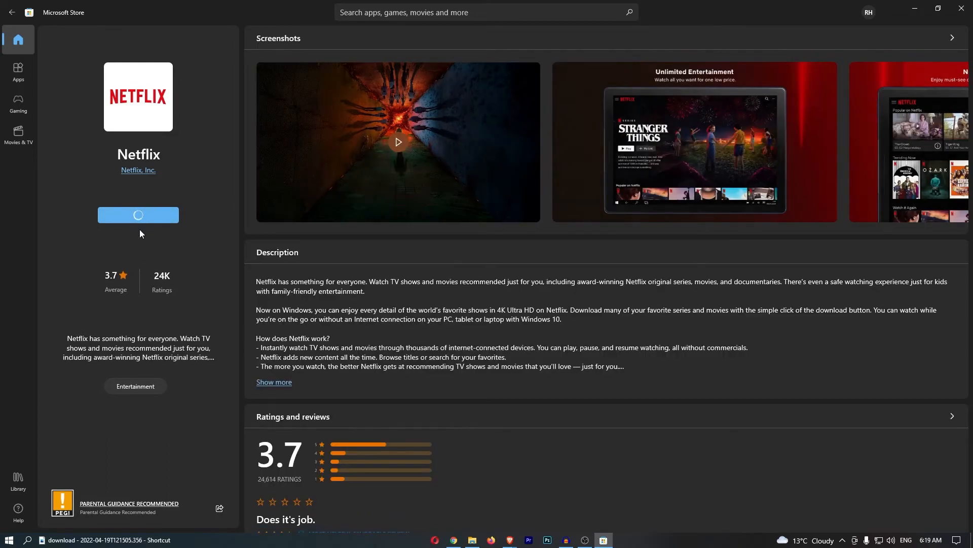
pyautogui.click(138, 213)
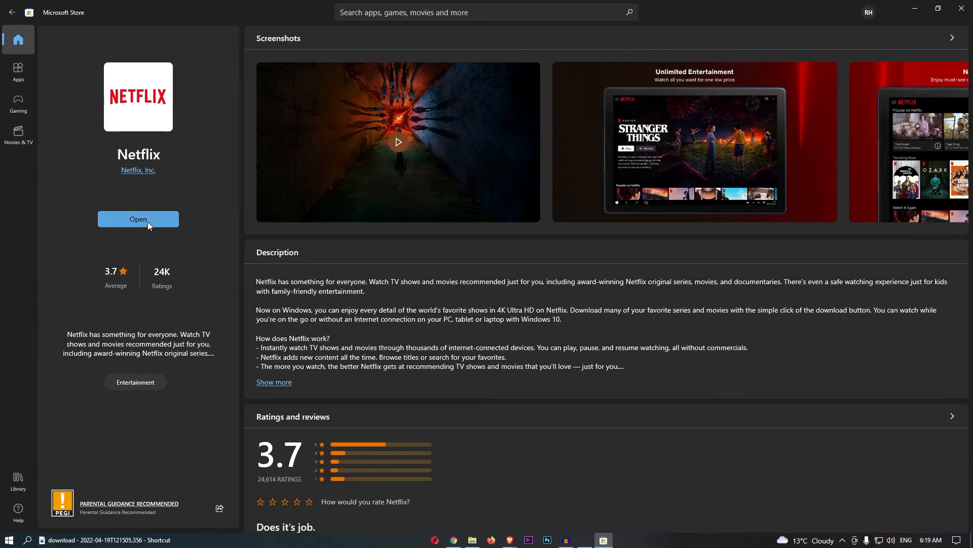
pyautogui.moveTo(200, 306)
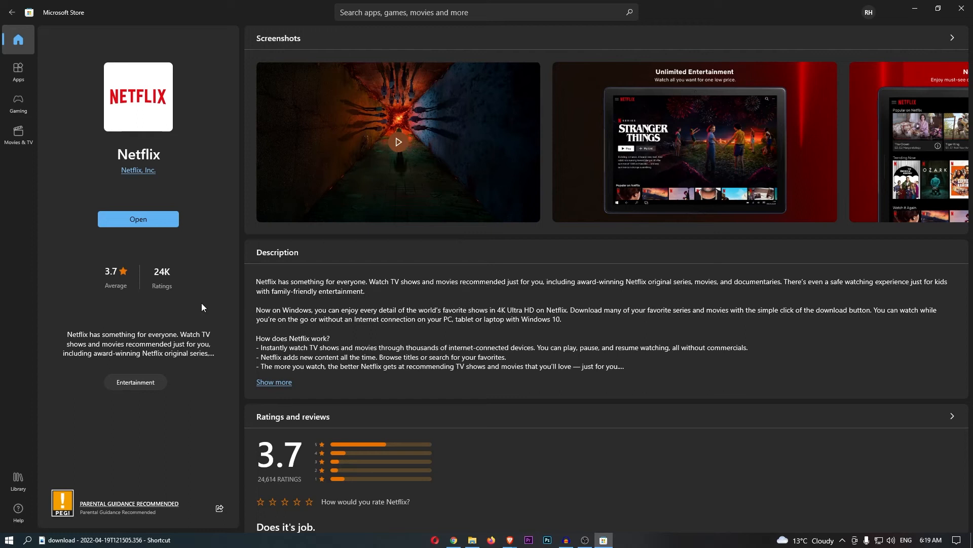
pyautogui.moveTo(28, 538)
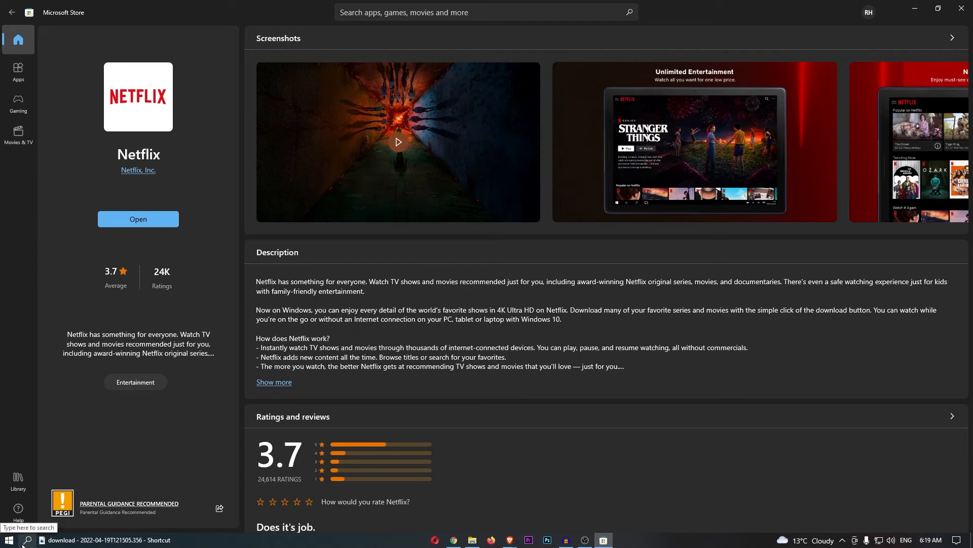
pyautogui.click(28, 538)
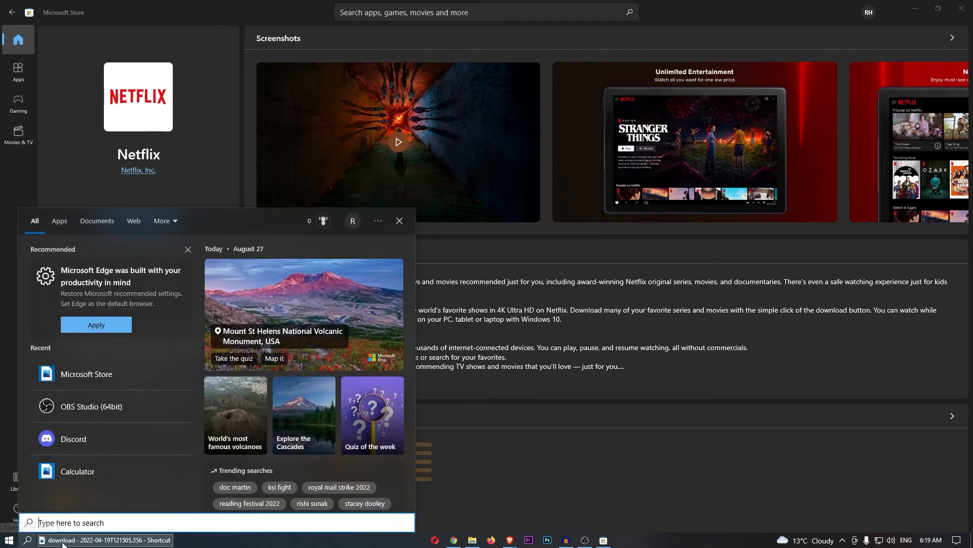